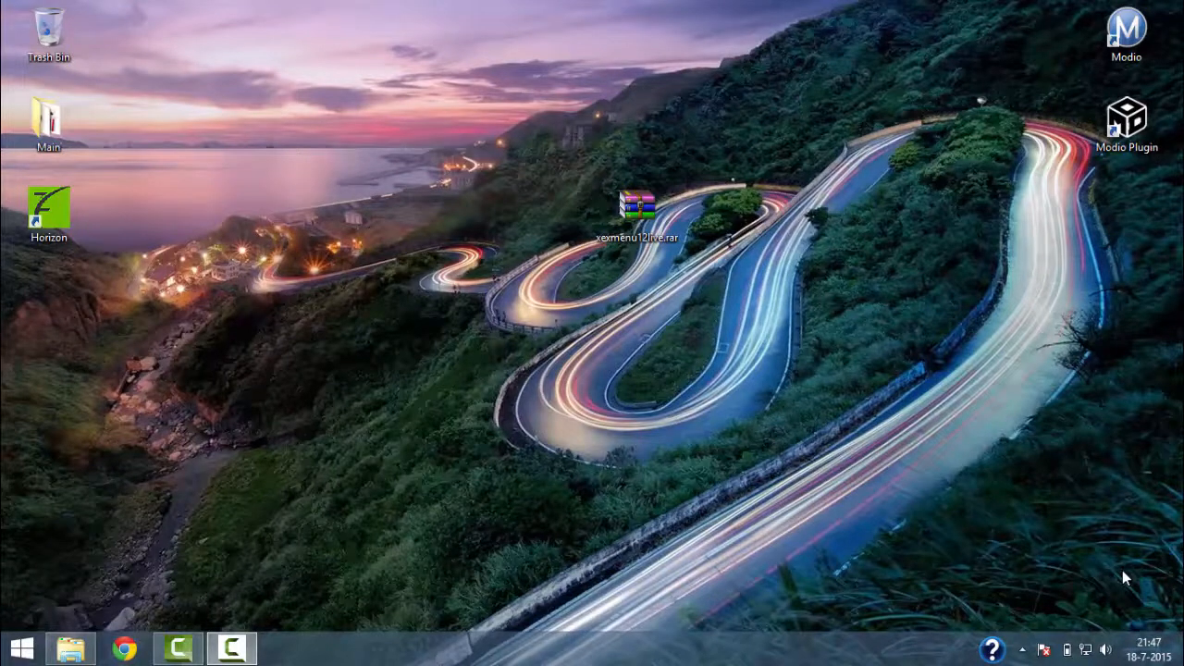
mouse_move(755, 322)
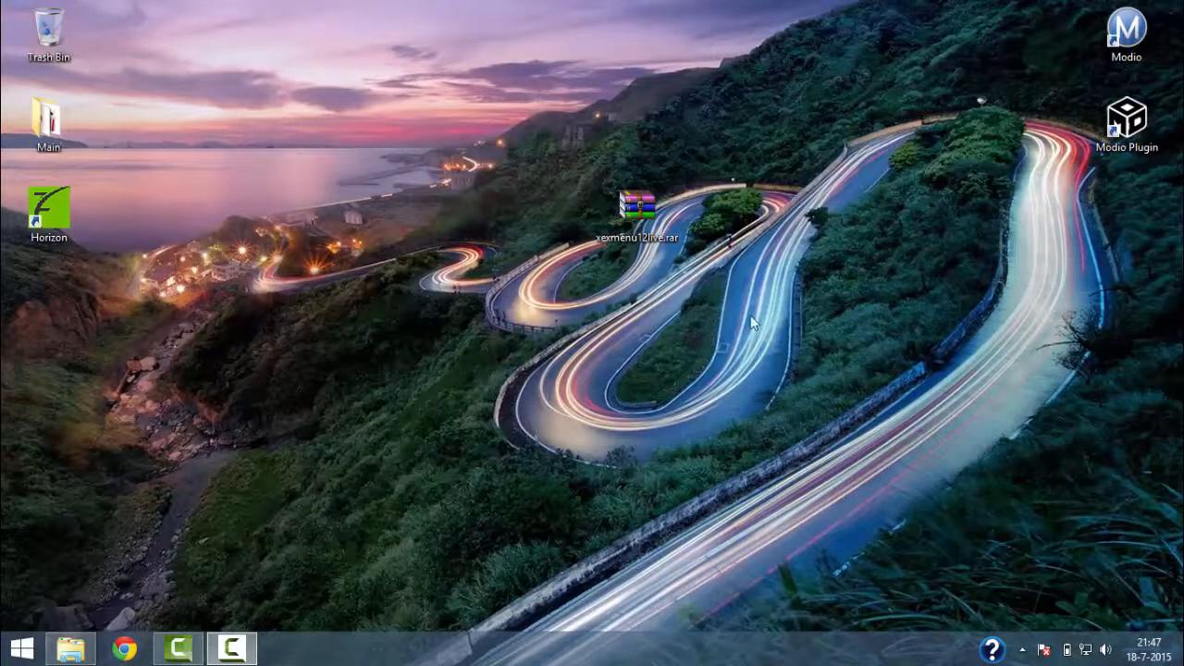
mouse_move(663, 294)
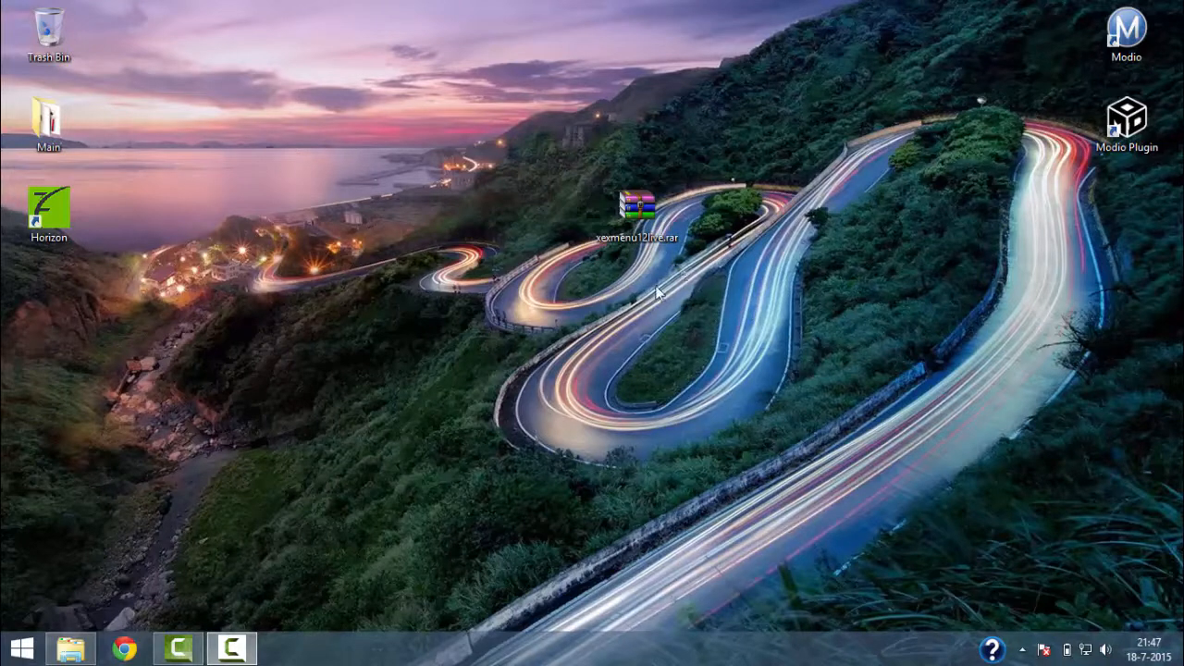
mouse_move(644, 318)
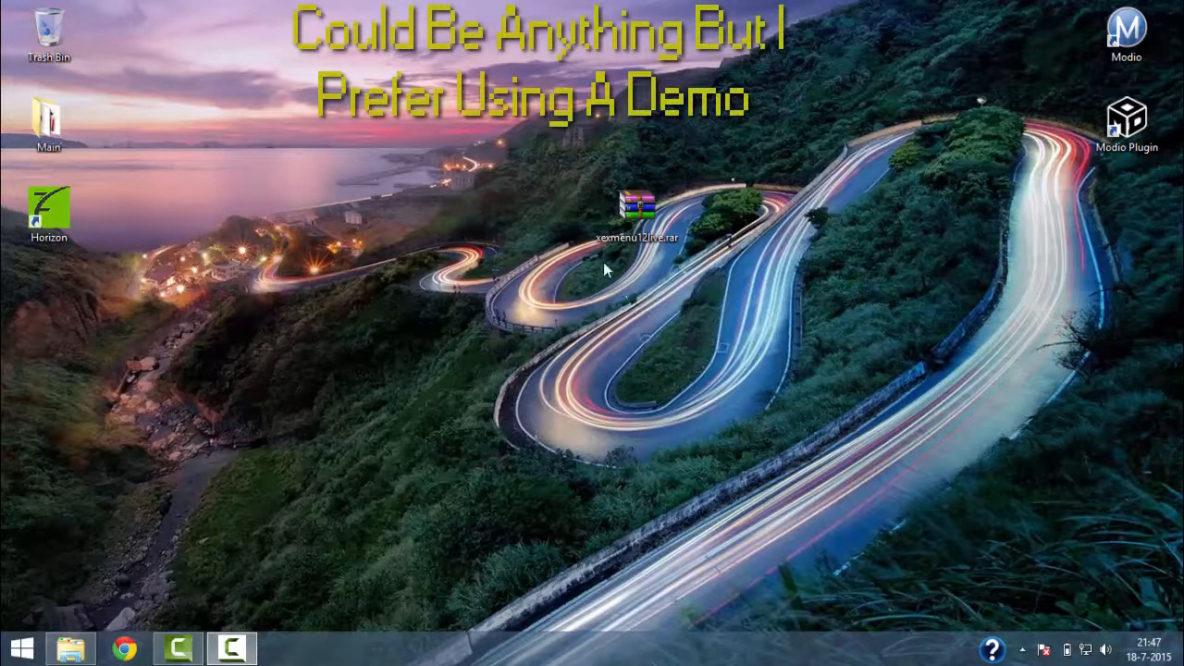
Extract the xexmenu archive into its own xexmenu12live folder via WinRAR's 'Extract to xexmenu12live\'.
left_click(70, 647)
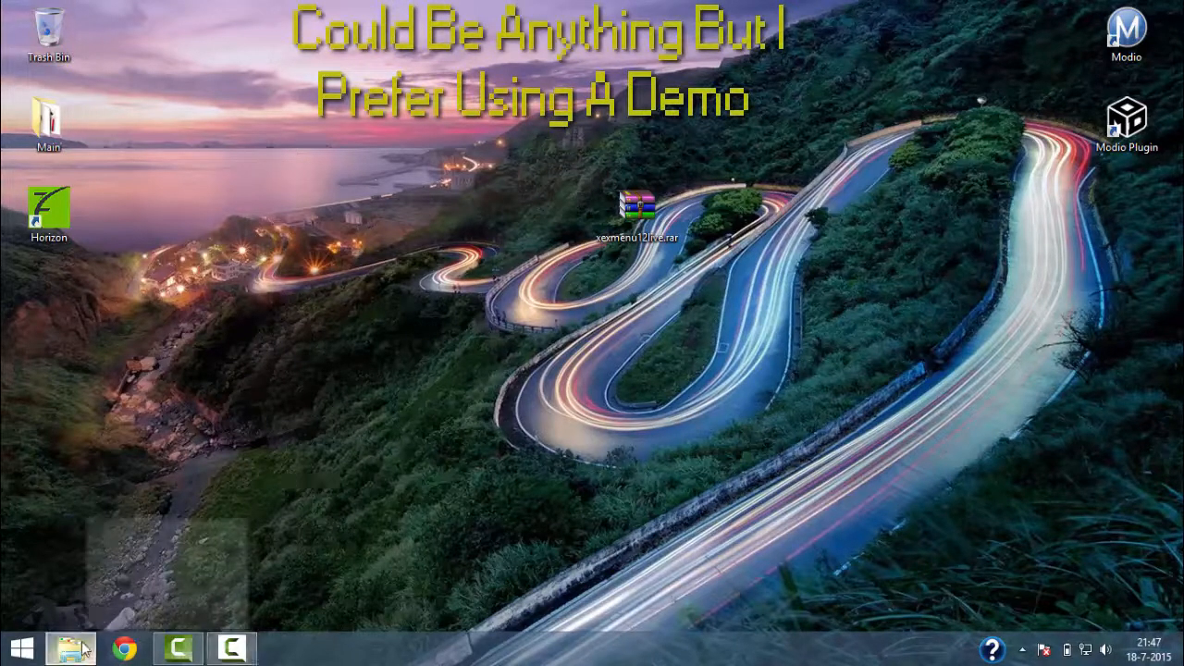
left_click(71, 648)
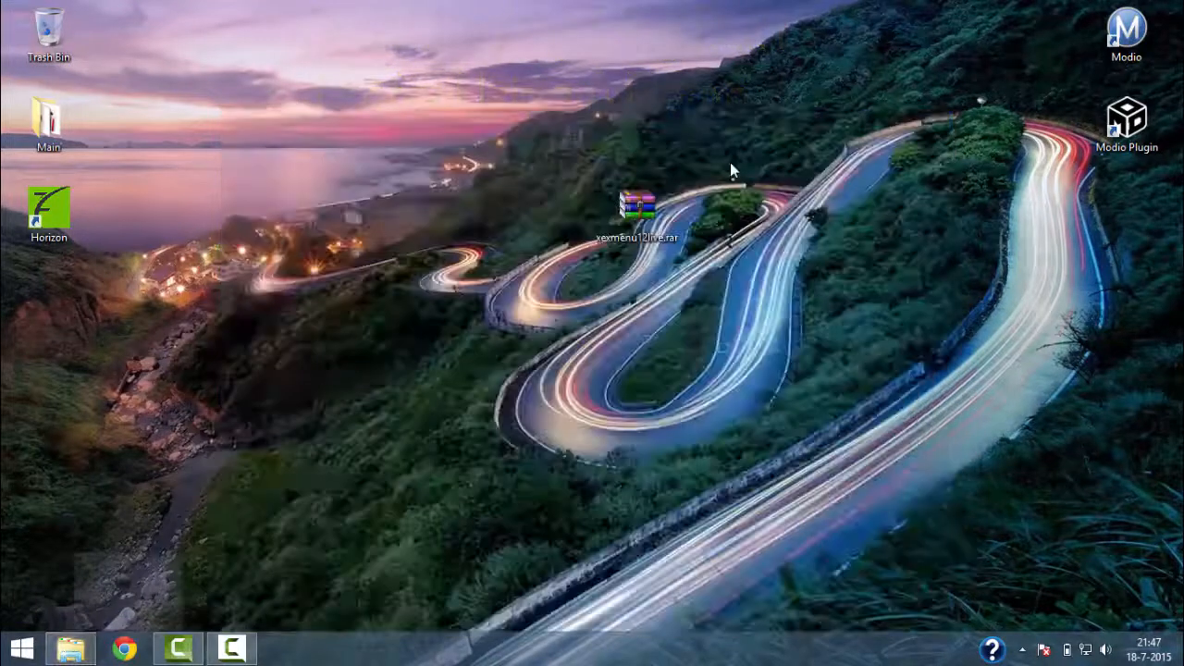
right_click(637, 207)
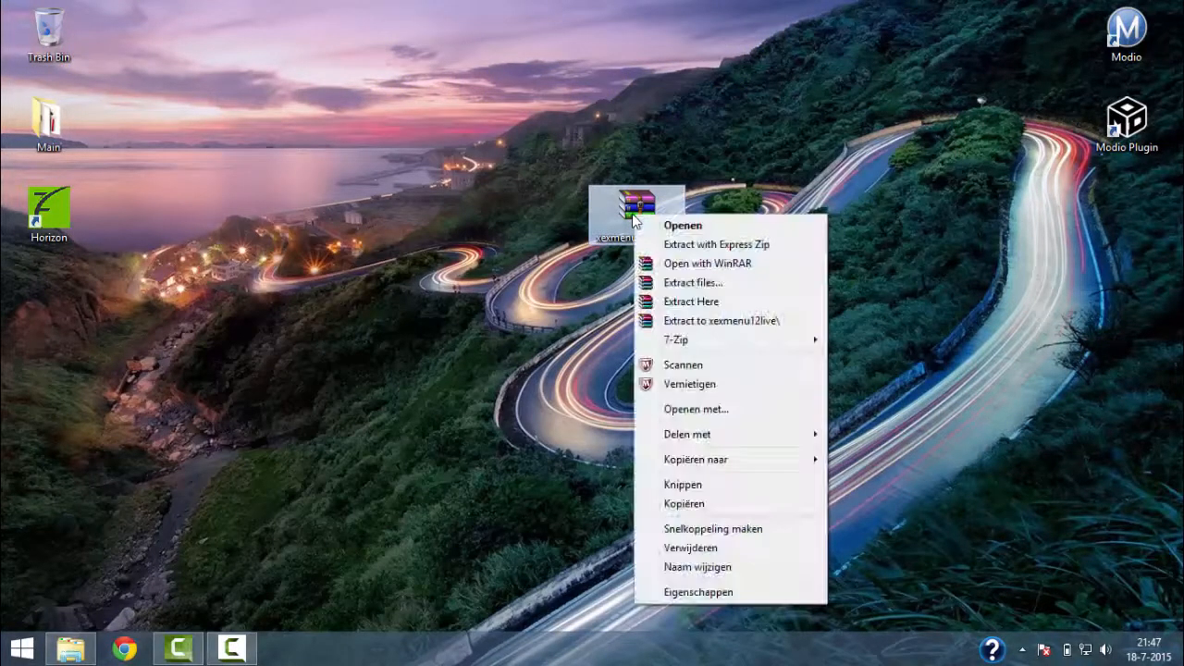
left_click(721, 320)
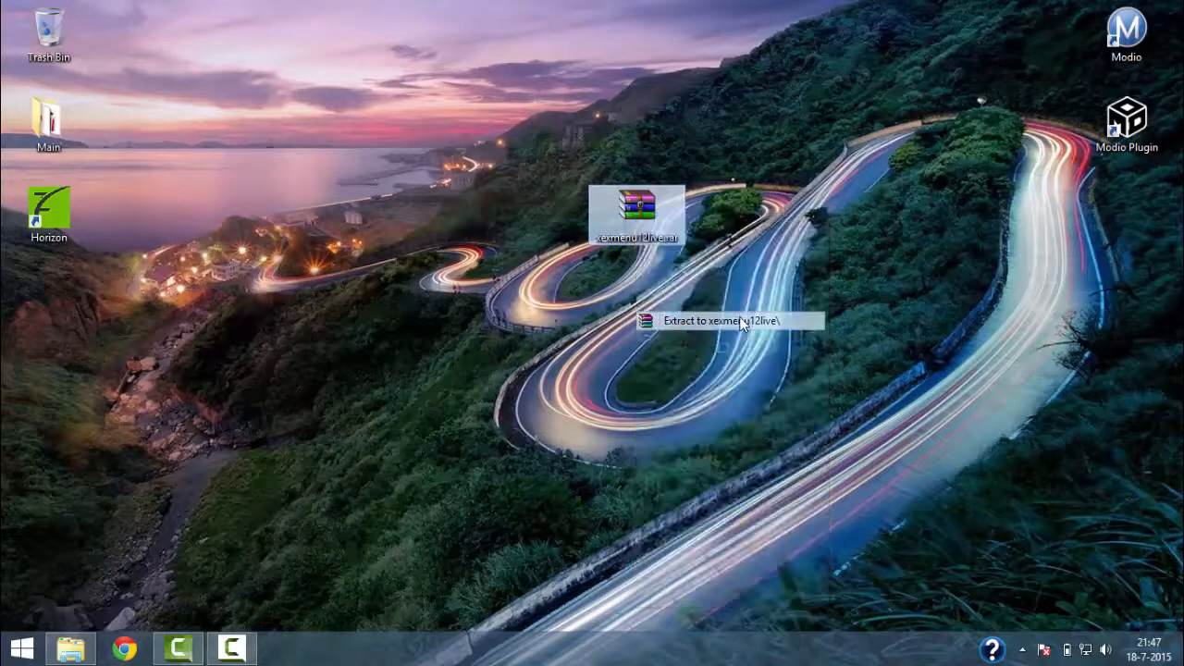
left_click(729, 320)
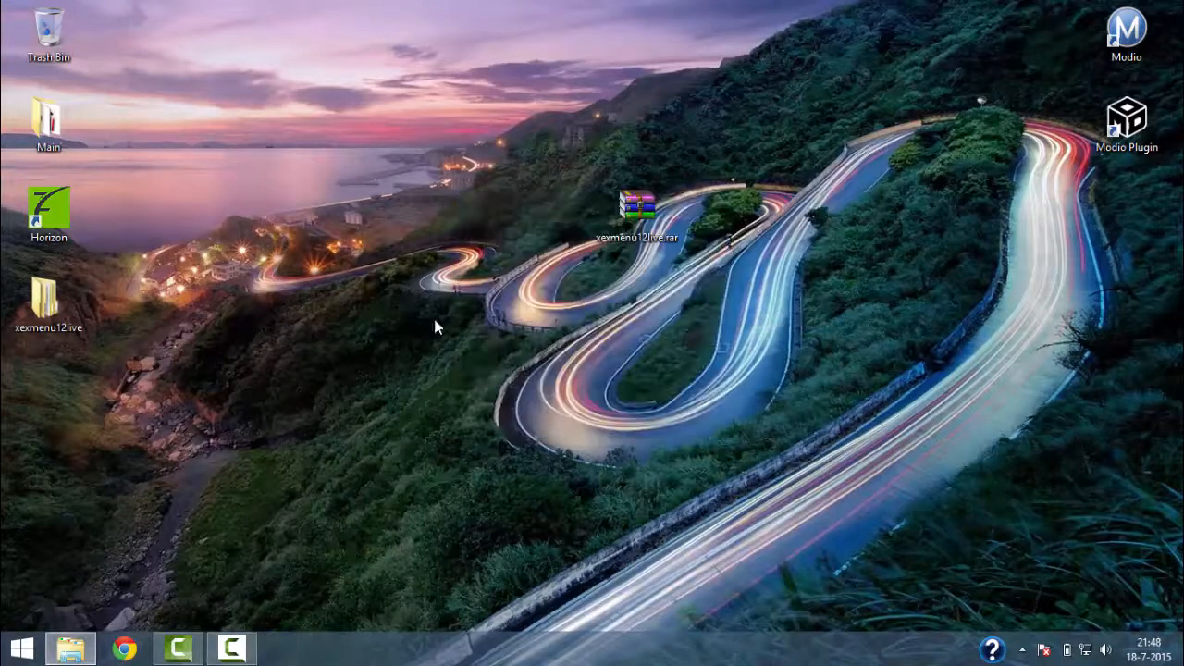
Open the xexmenu12live folder and select the CODE9999 folder inside it.
double_click(48, 300)
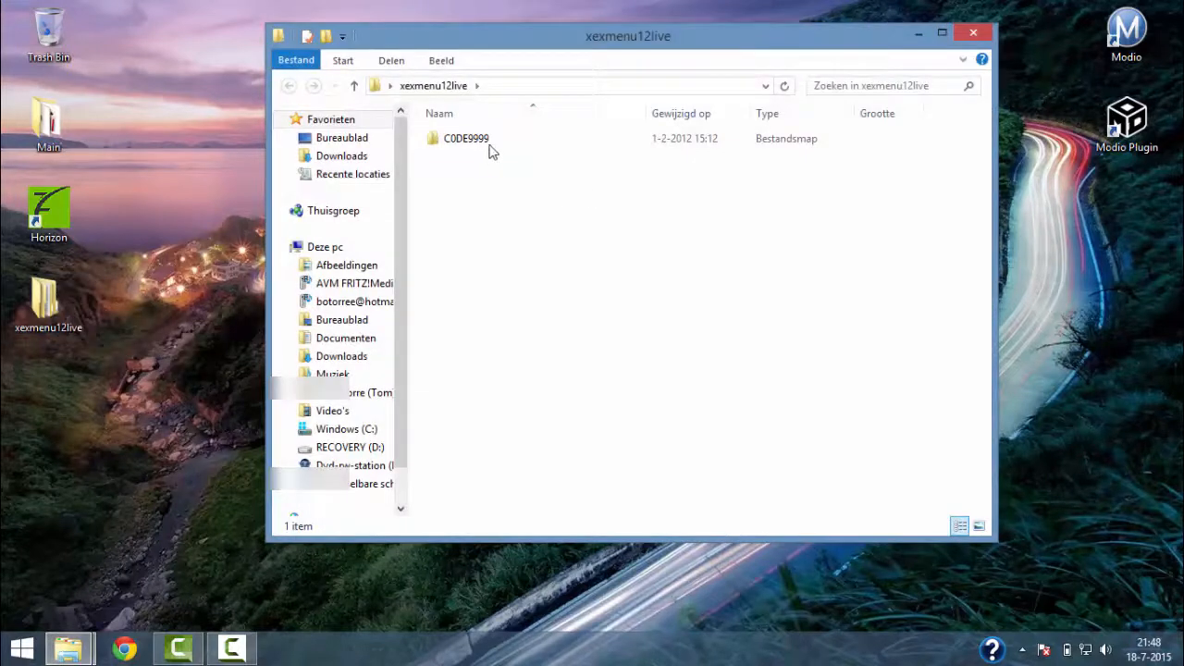
left_click(466, 137)
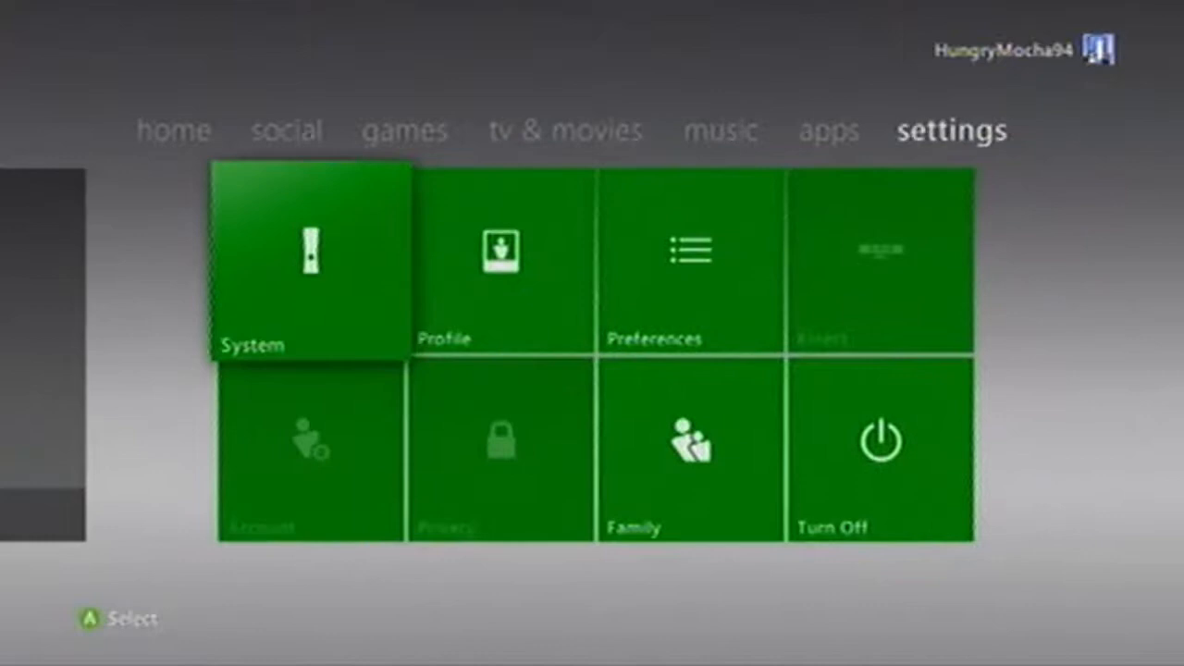
Go through System Settings to Storage and start moving XeXMenu 1.2 from the USB device.
left_click(309, 262)
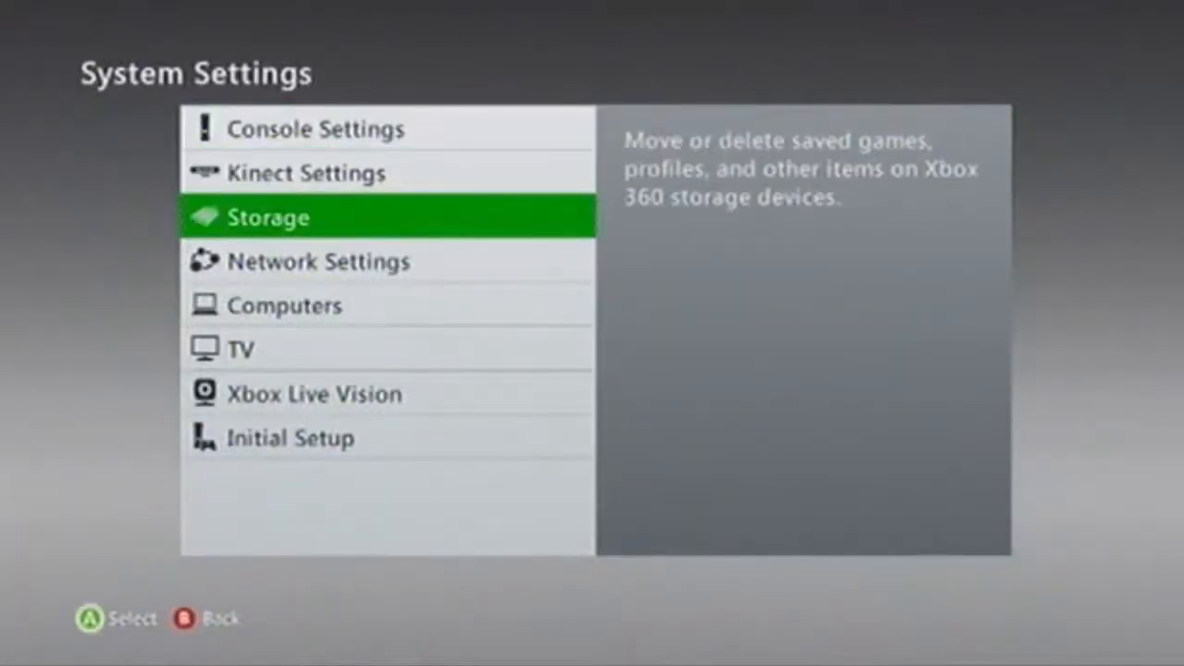
left_click(270, 216)
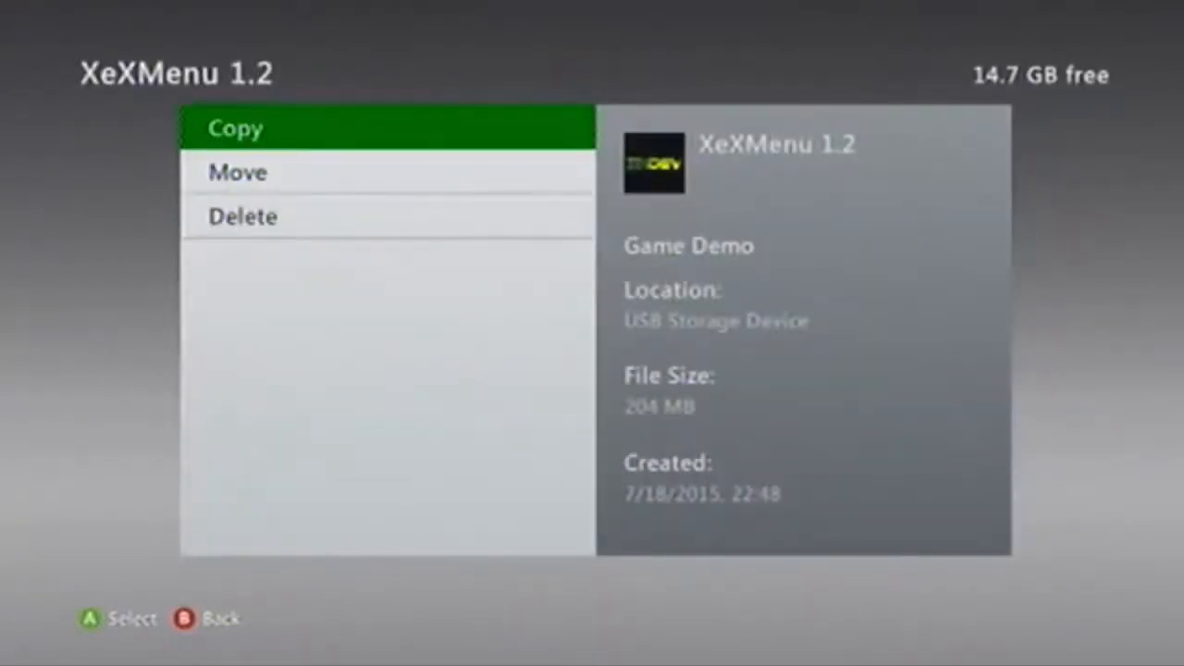
left_click(237, 128)
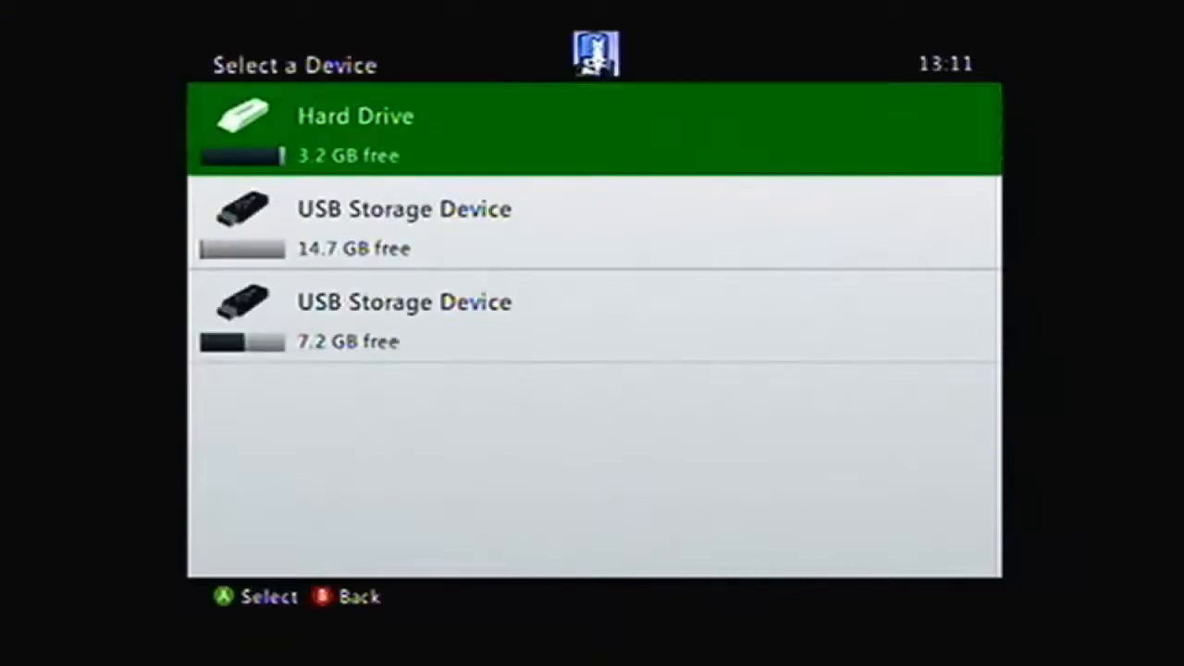